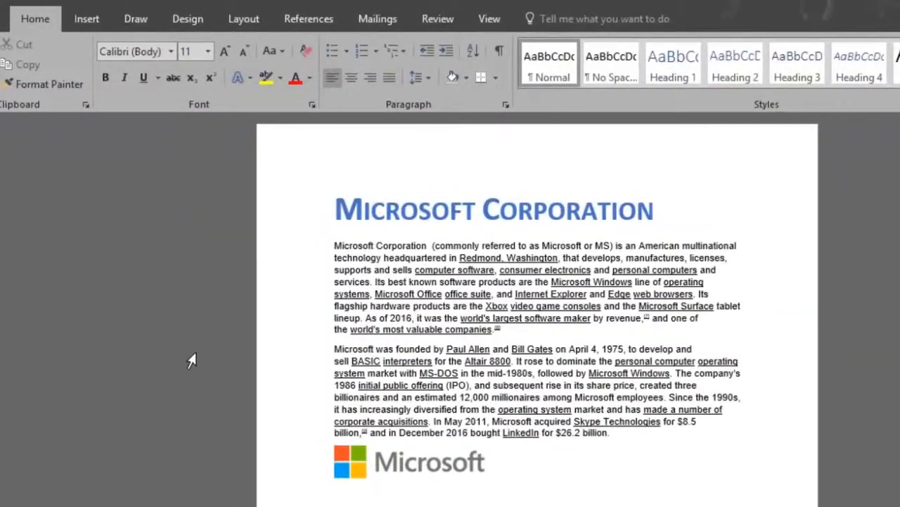
- Show the Design ribbon with the Page Background group
{"action": "left_click", "coordinate": [187, 19]}
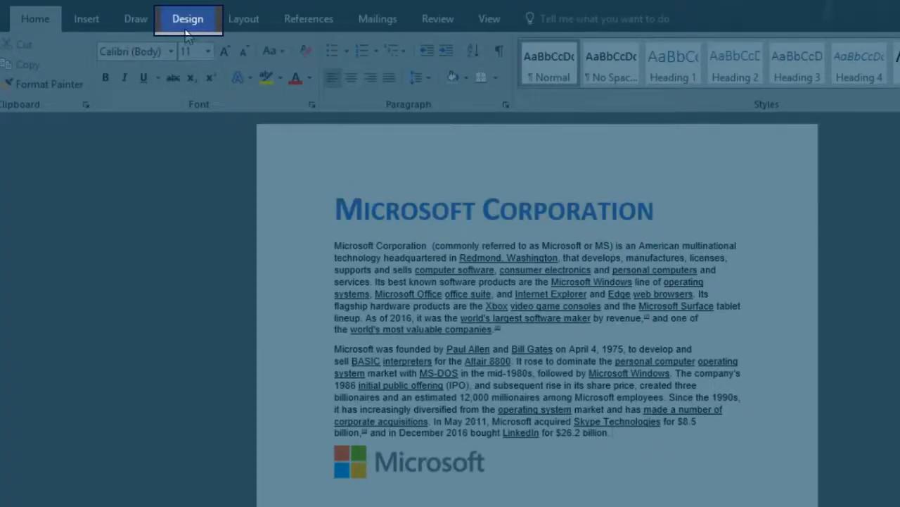
{"action": "left_click", "coordinate": [187, 19]}
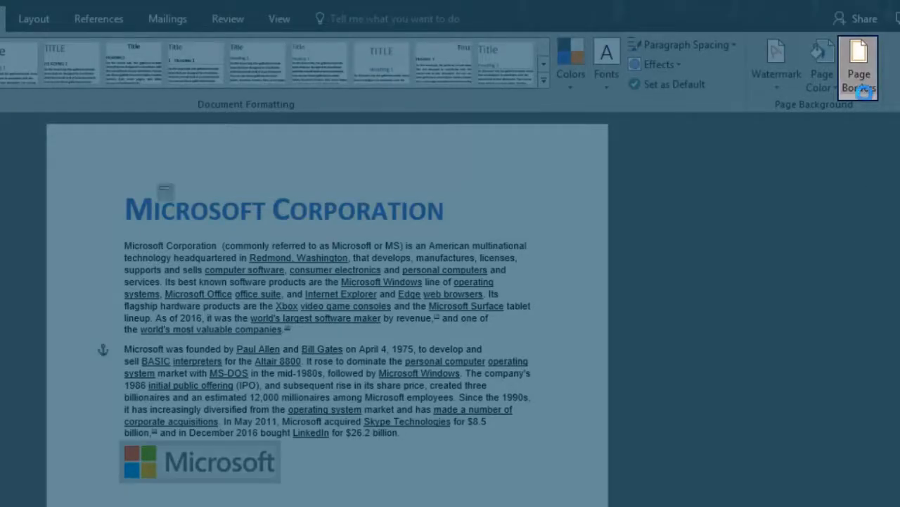
- Choose the red apples art border, 31 pt, in the Borders and Shading dialog
{"action": "left_click", "coordinate": [858, 67]}
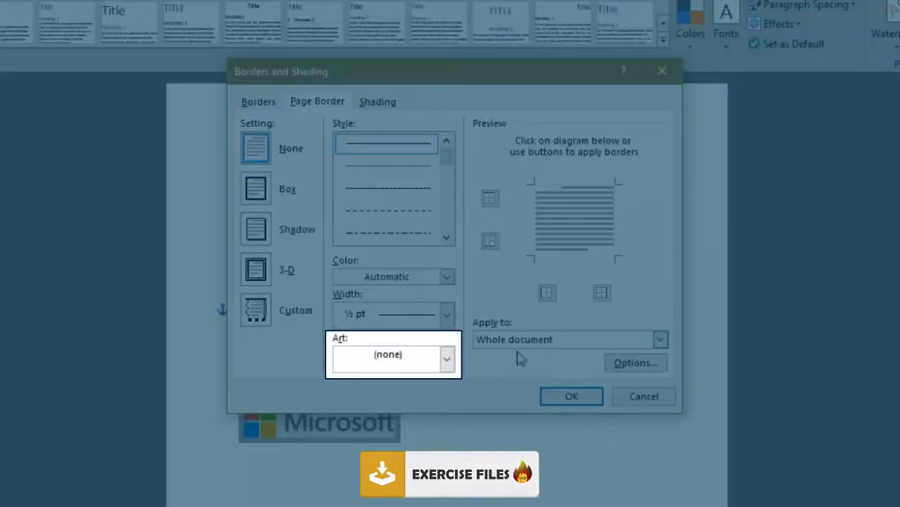
{"action": "left_click", "coordinate": [448, 359]}
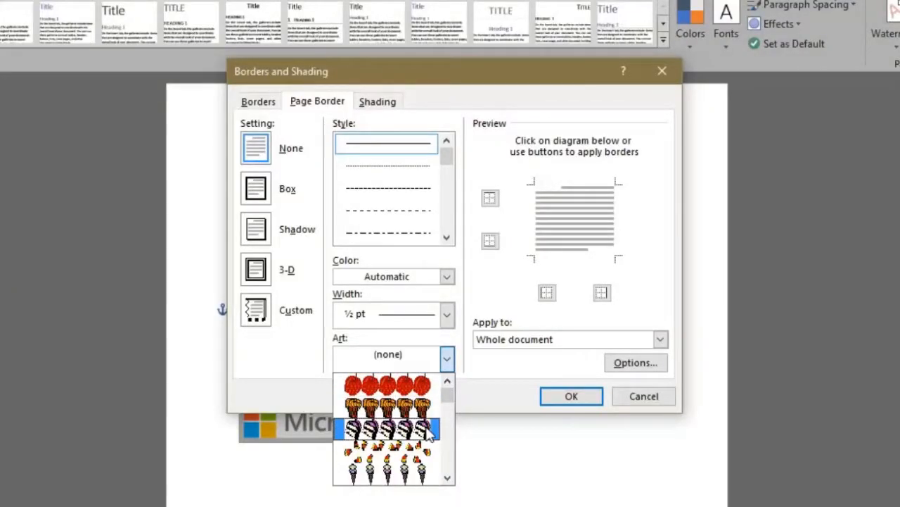
{"action": "scroll", "scroll_direction": "down", "scroll_amount": 3}
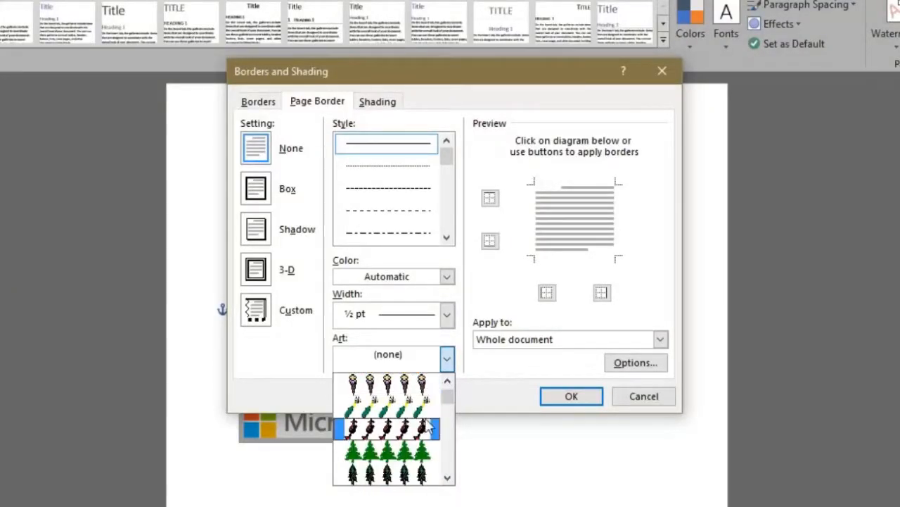
{"action": "left_click", "coordinate": [387, 427]}
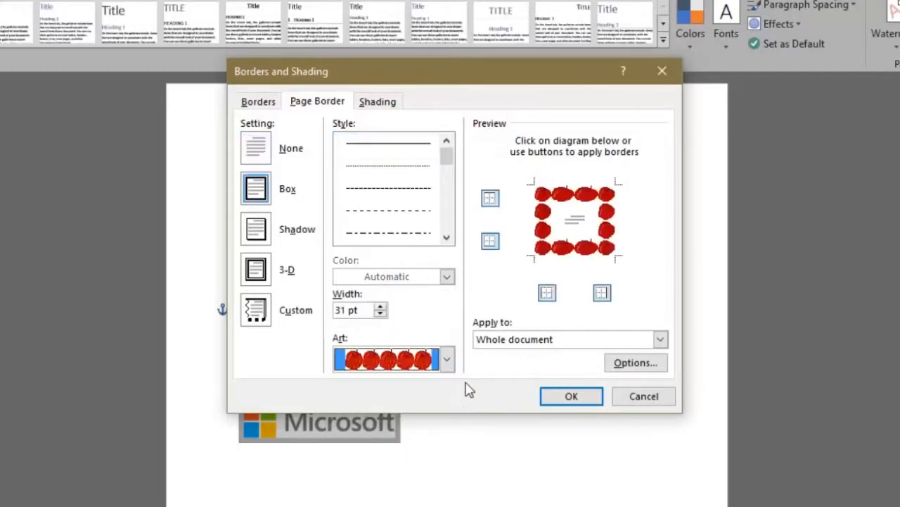
- Apply the apple art border so it frames every edge of the page
{"action": "left_click", "coordinate": [571, 395]}
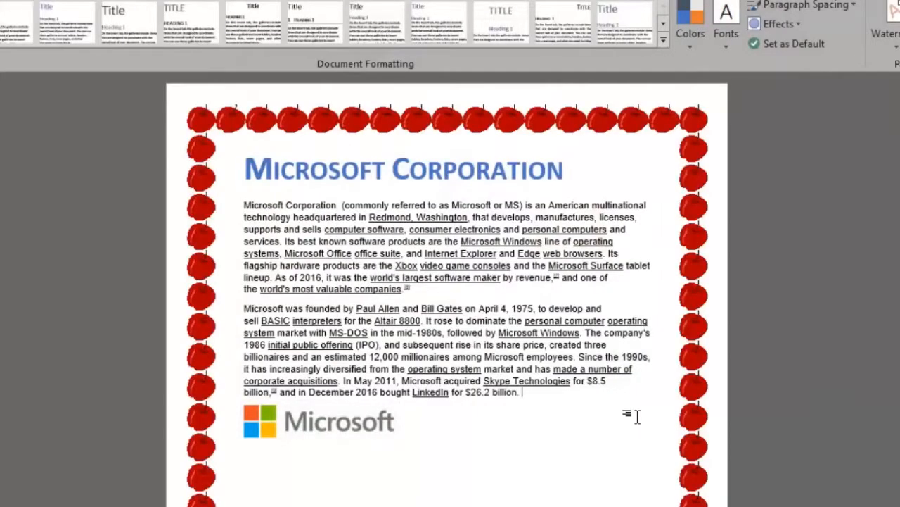
{"action": "scroll", "scroll_direction": "down", "scroll_amount": 3}
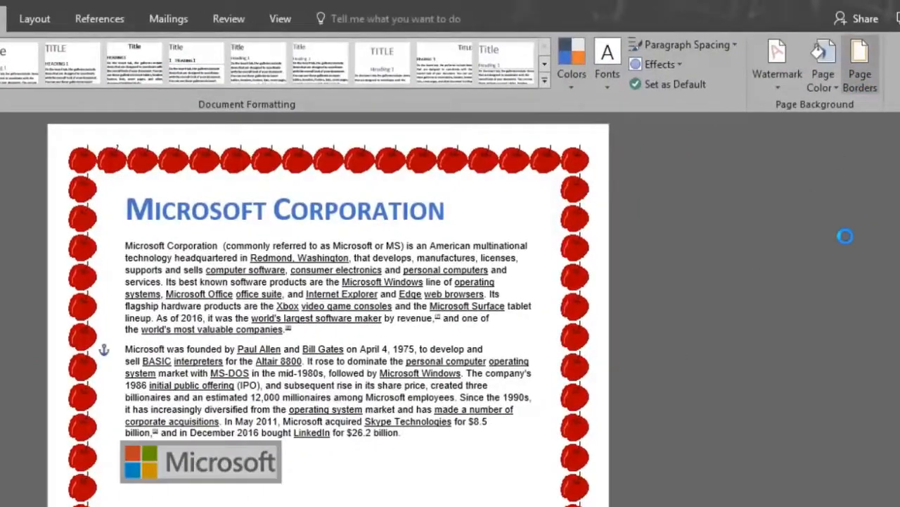
- Replace the apple border with a red 1 pt Shadow line border, no art
{"action": "left_click", "coordinate": [860, 63]}
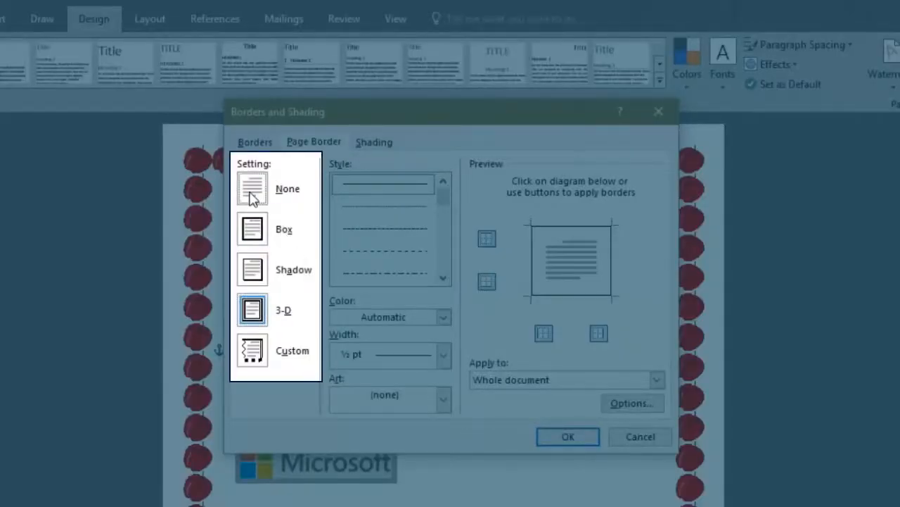
{"action": "left_click", "coordinate": [250, 189]}
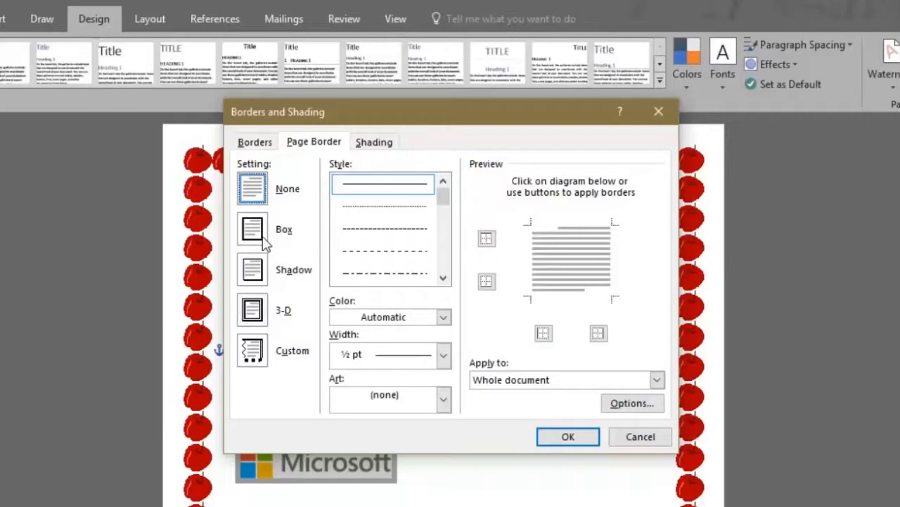
{"action": "left_click", "coordinate": [252, 227]}
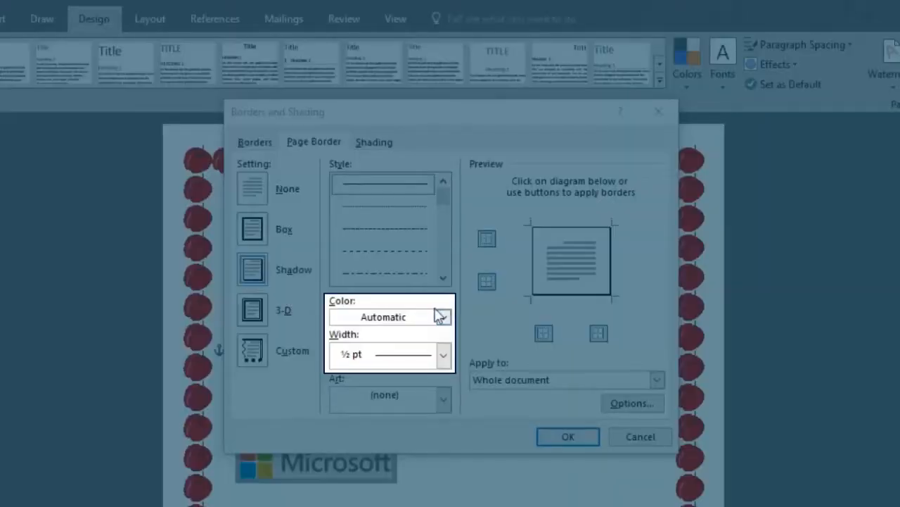
{"action": "left_click", "coordinate": [442, 317]}
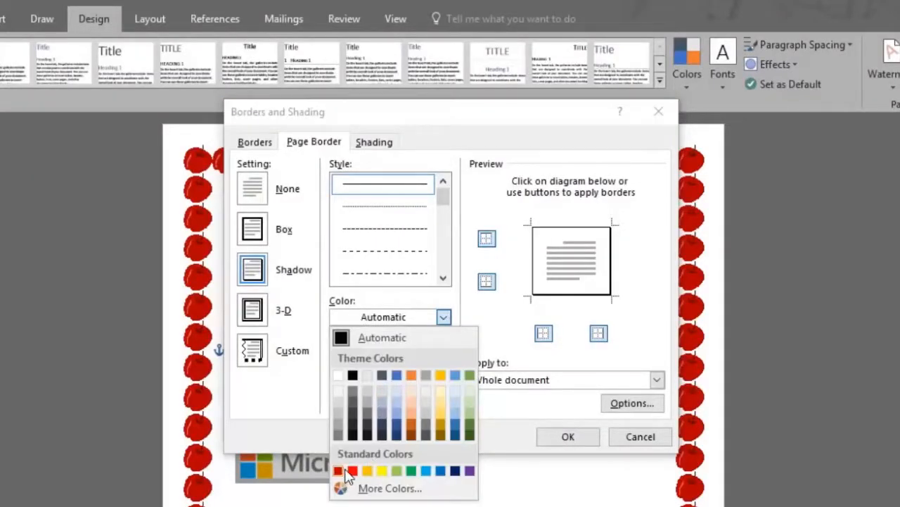
{"action": "left_click", "coordinate": [340, 470]}
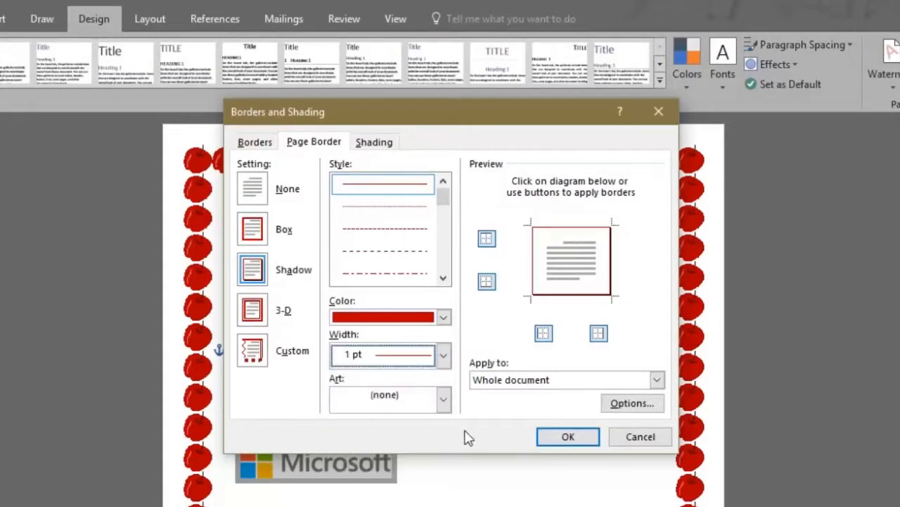
- Apply the border to 'This section - First page only' and confirm it on the page
{"action": "left_click", "coordinate": [657, 380]}
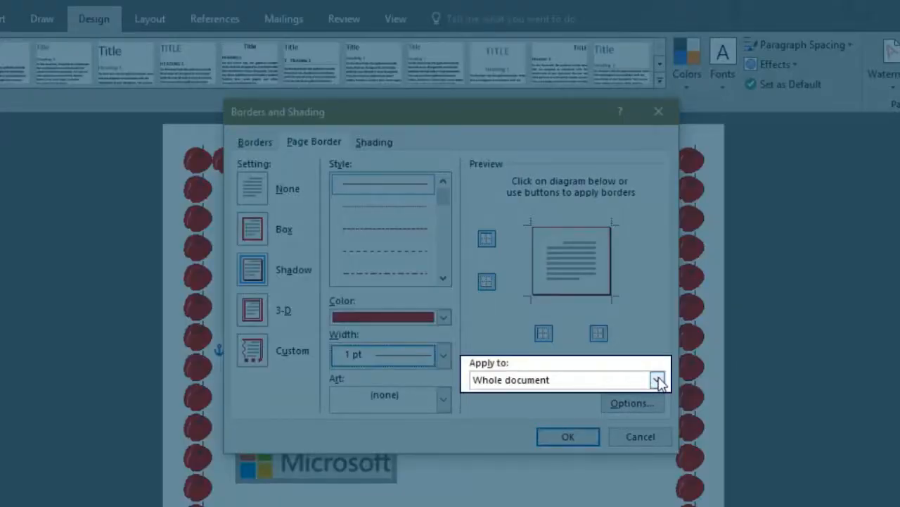
{"action": "left_click", "coordinate": [656, 380]}
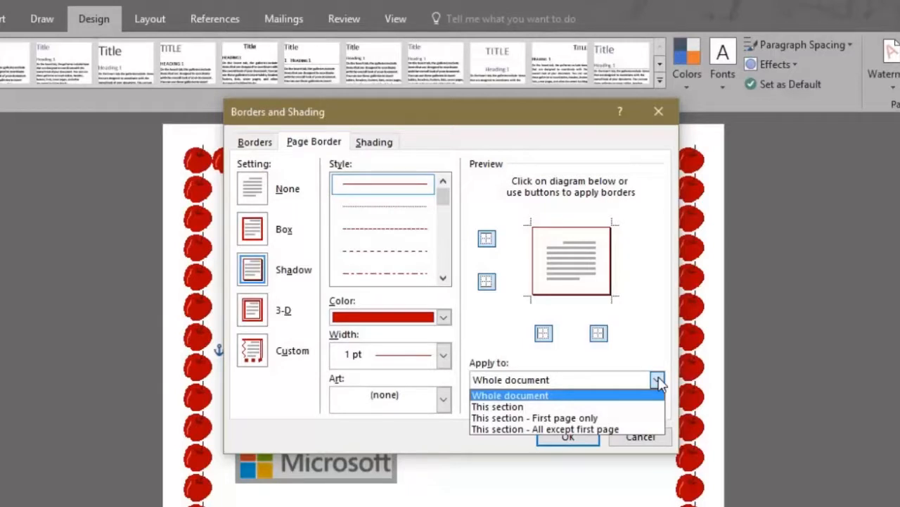
{"action": "mouse_move", "coordinate": [664, 401]}
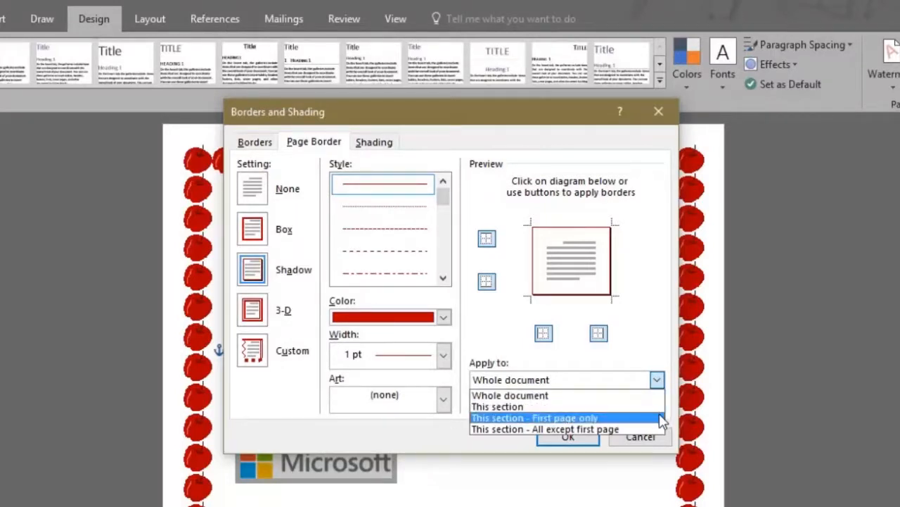
{"action": "left_click", "coordinate": [569, 436]}
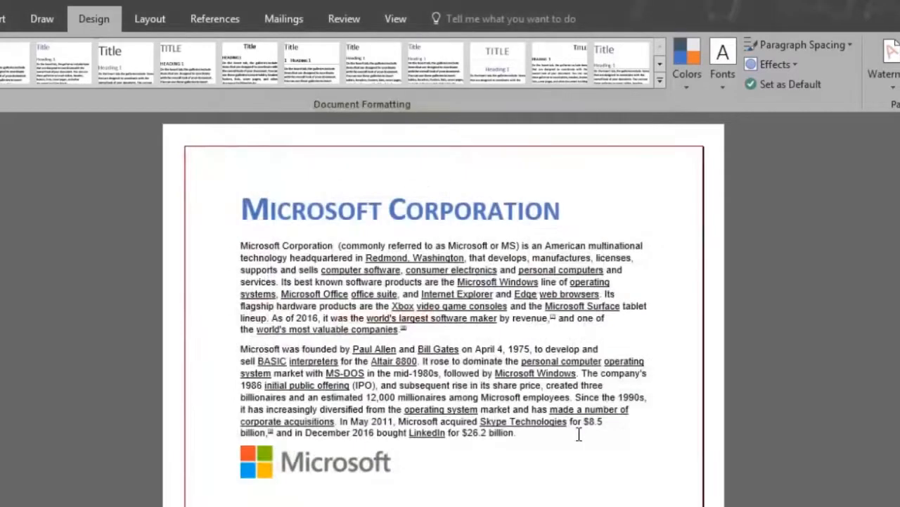
{"action": "scroll", "scroll_direction": "down", "scroll_amount": 3}
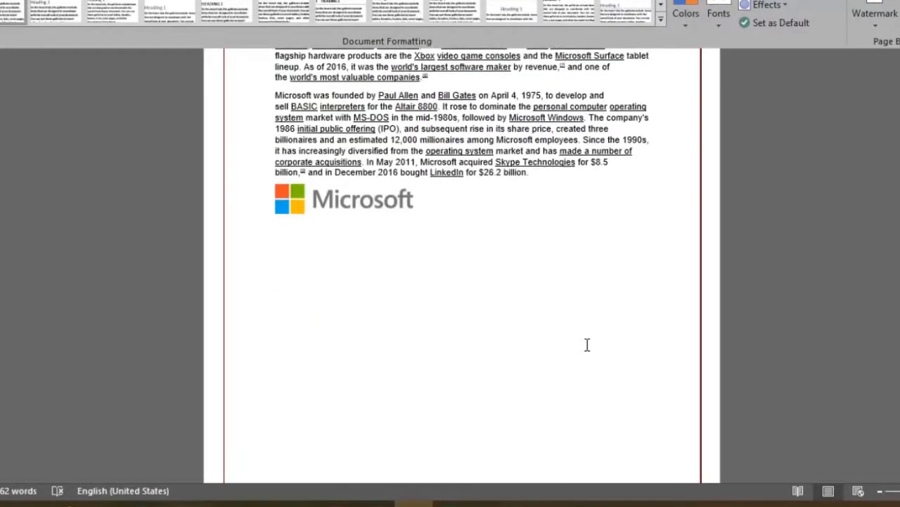